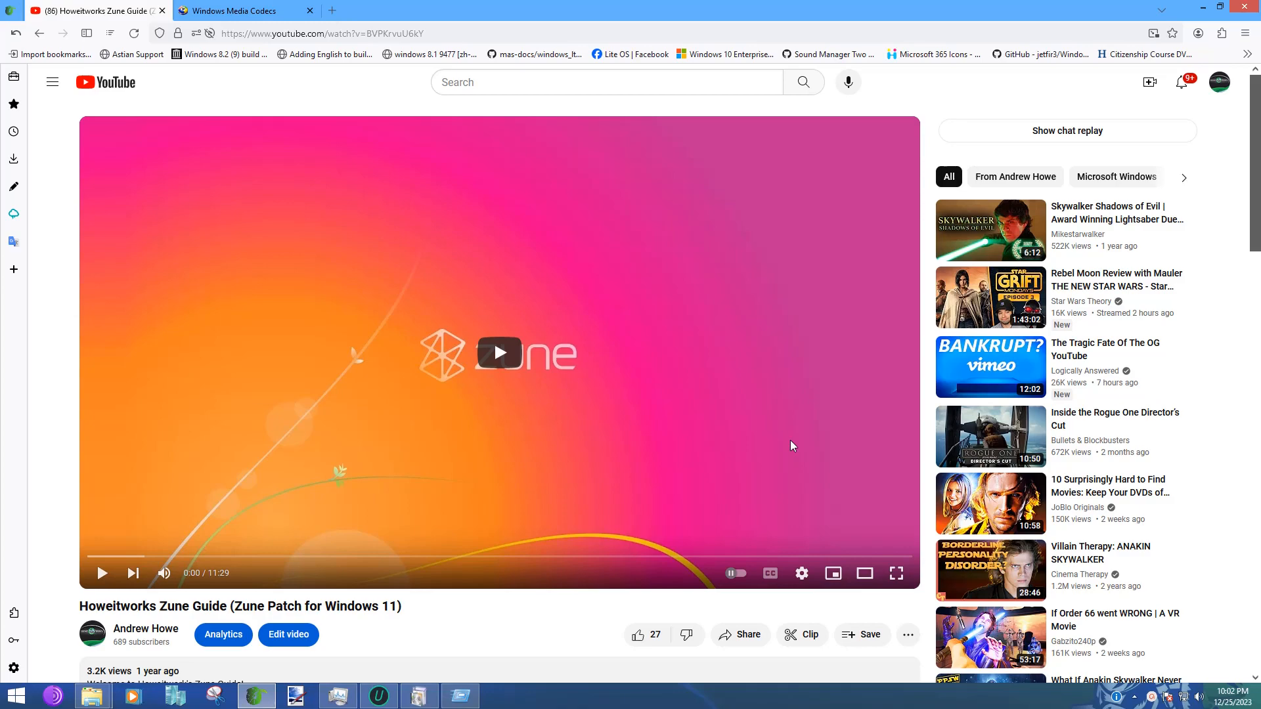
mouse_move(308, 216)
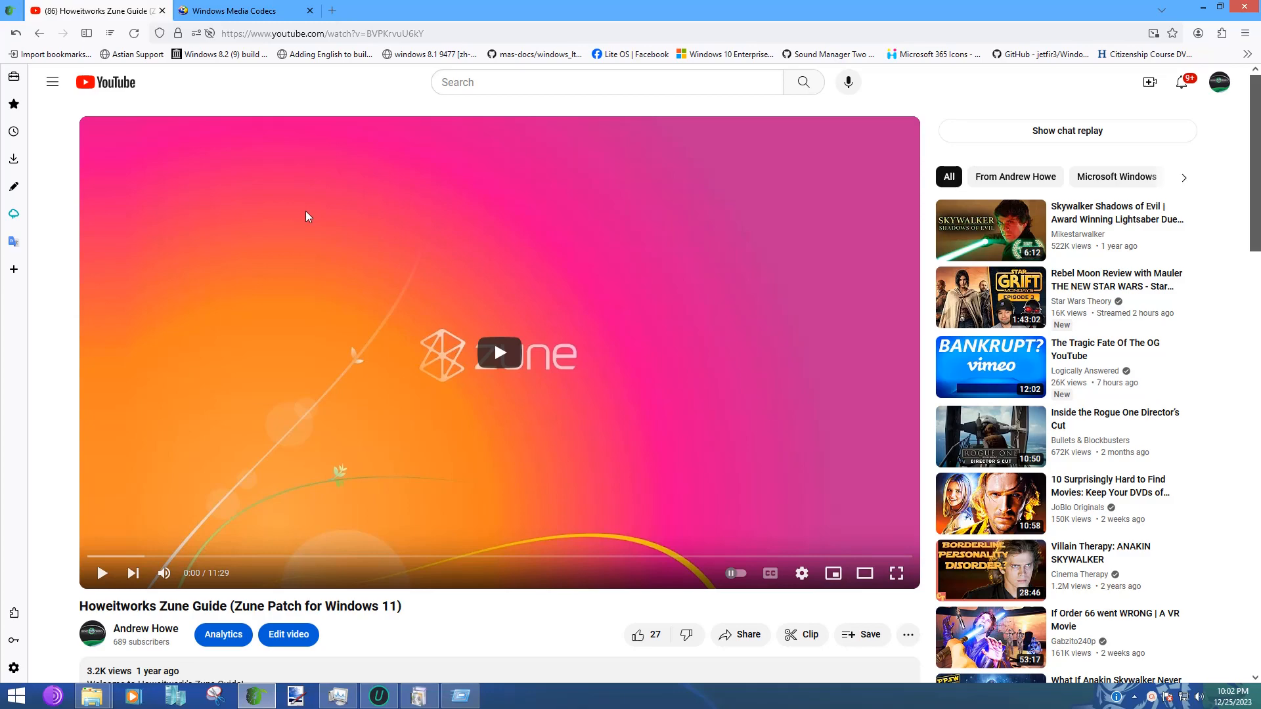
Scroll to the comments and locate the viewer question about the missing Windows Media SDK error.
scroll("down", 3)
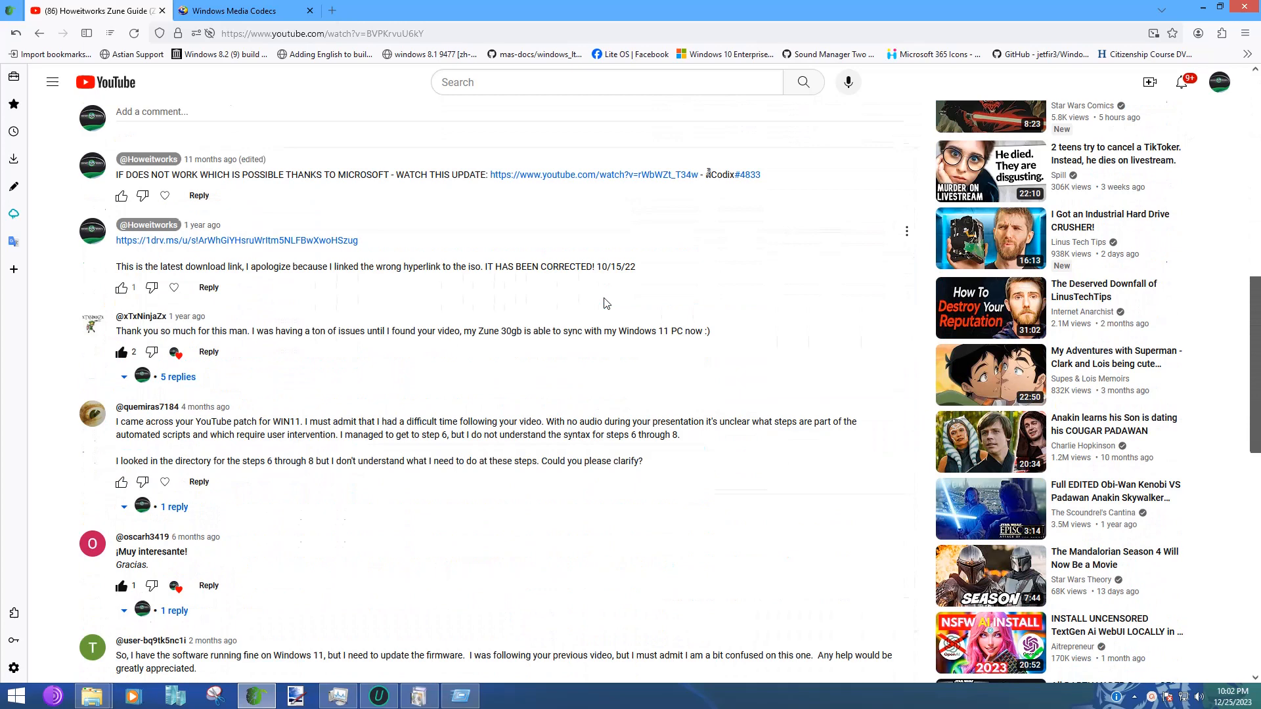
scroll("down", 3)
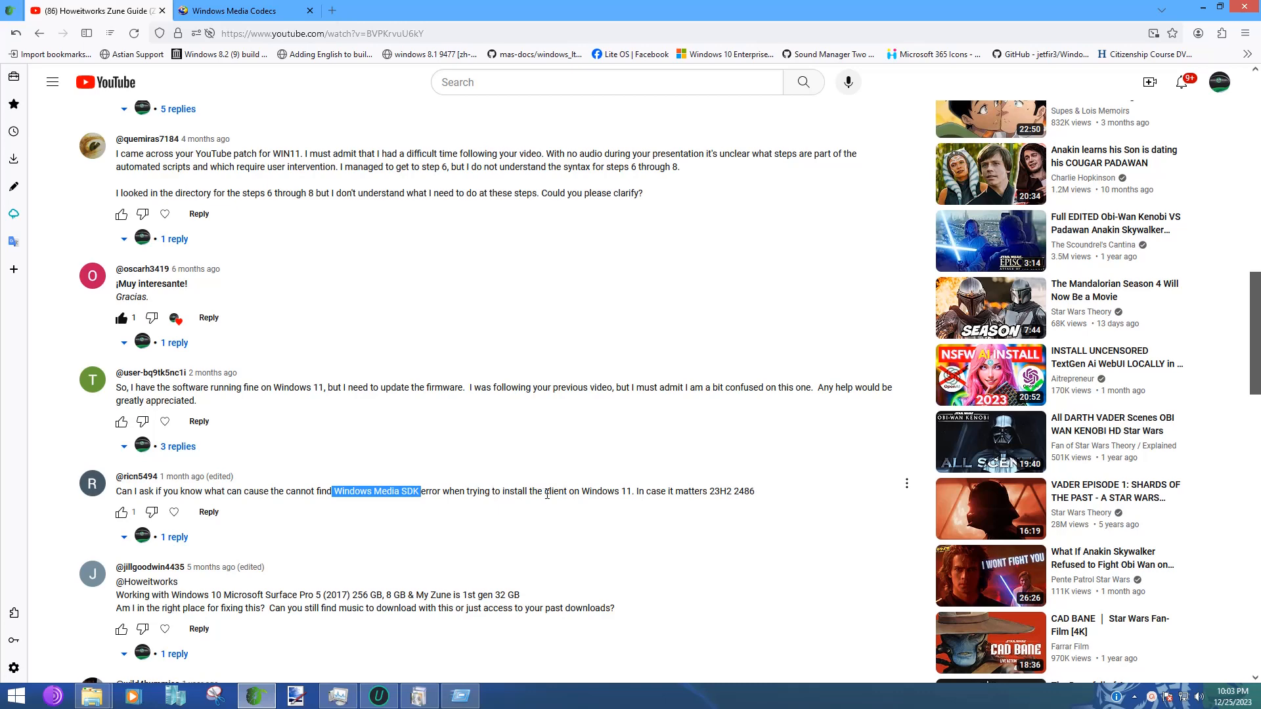
left_click(615, 492)
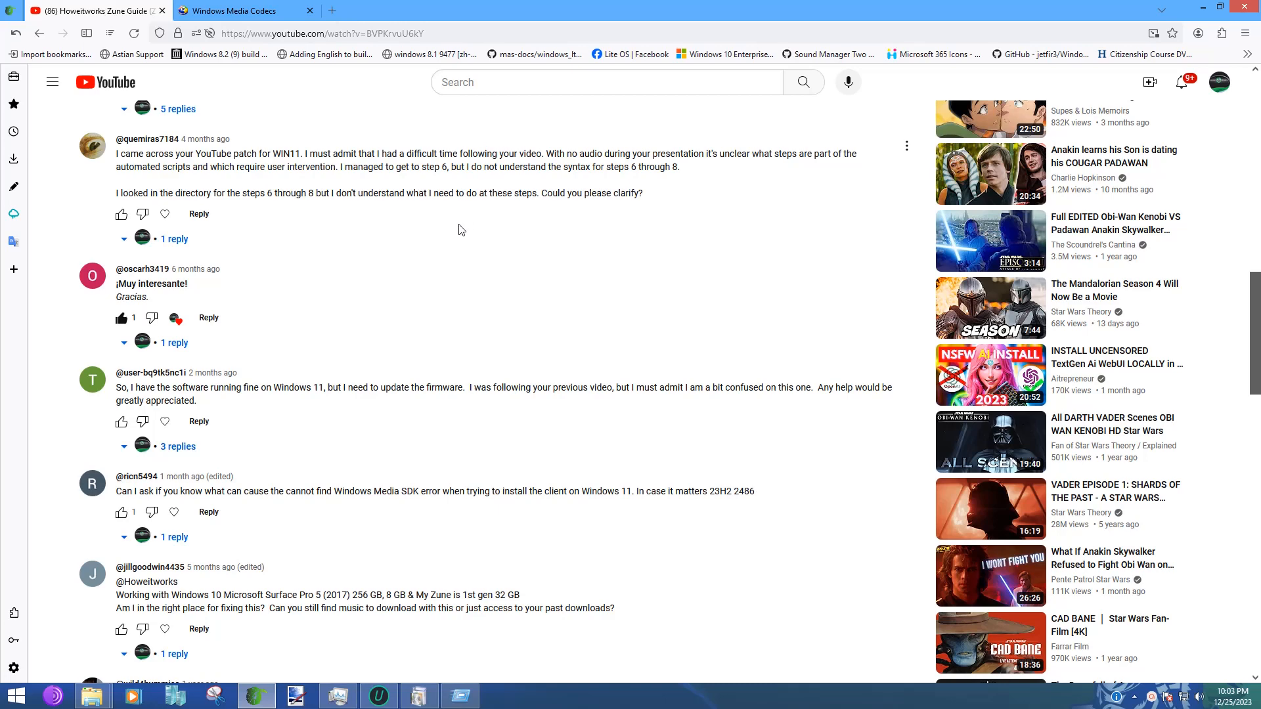
mouse_move(469, 224)
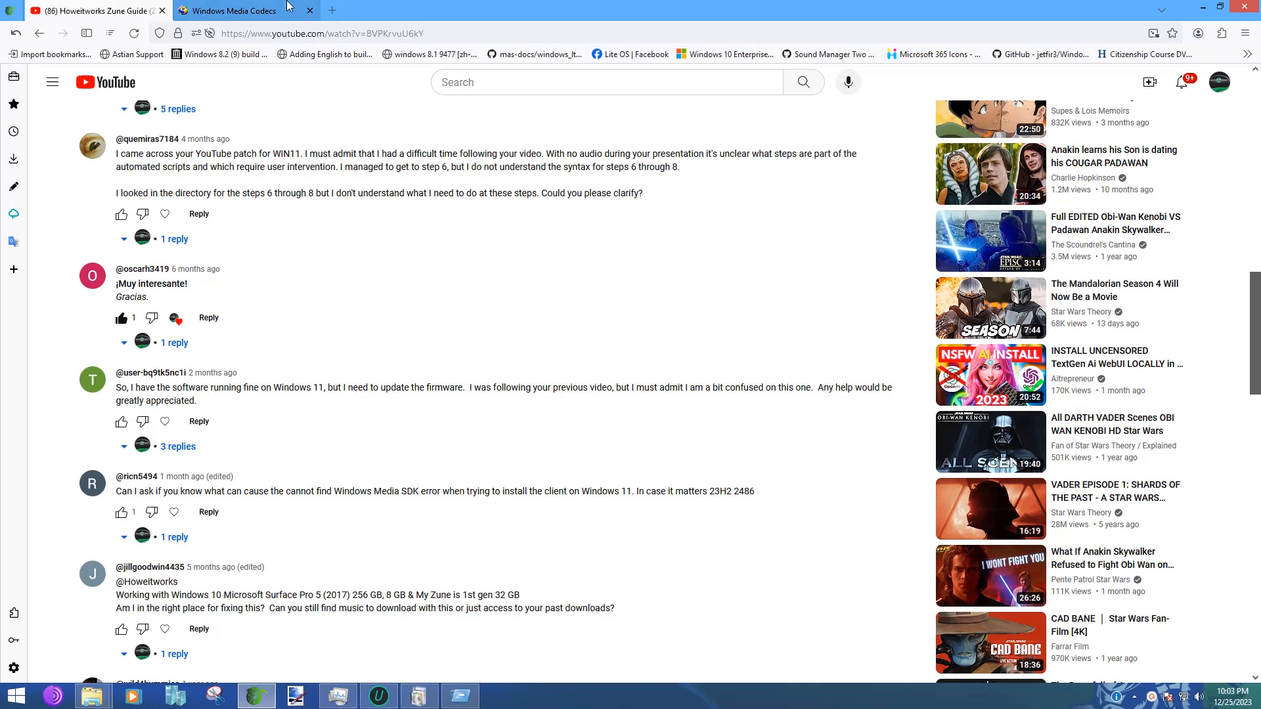
Switch to the Windows Media Codecs browser tab showing the N/KN Media Feature Pack.
left_click(238, 11)
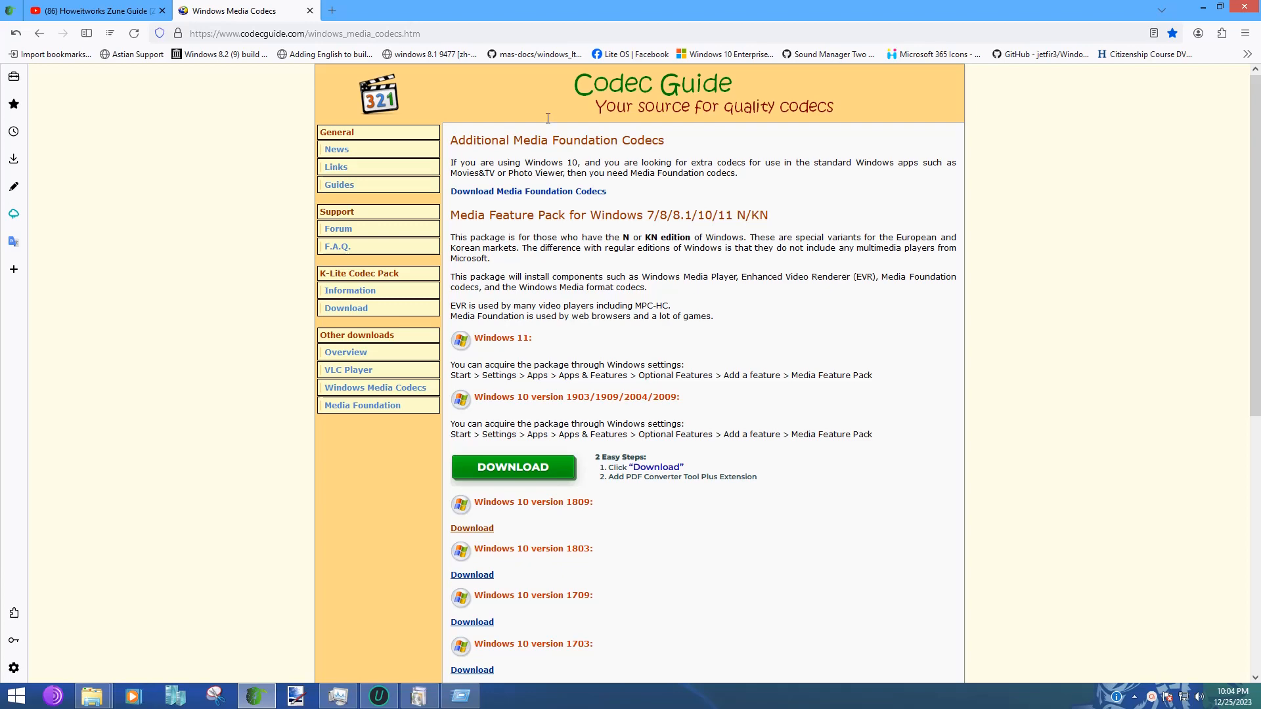
Scroll down the per-version Download links to the Windows Media Format Runtime for XP/Vista.
scroll("down", 3)
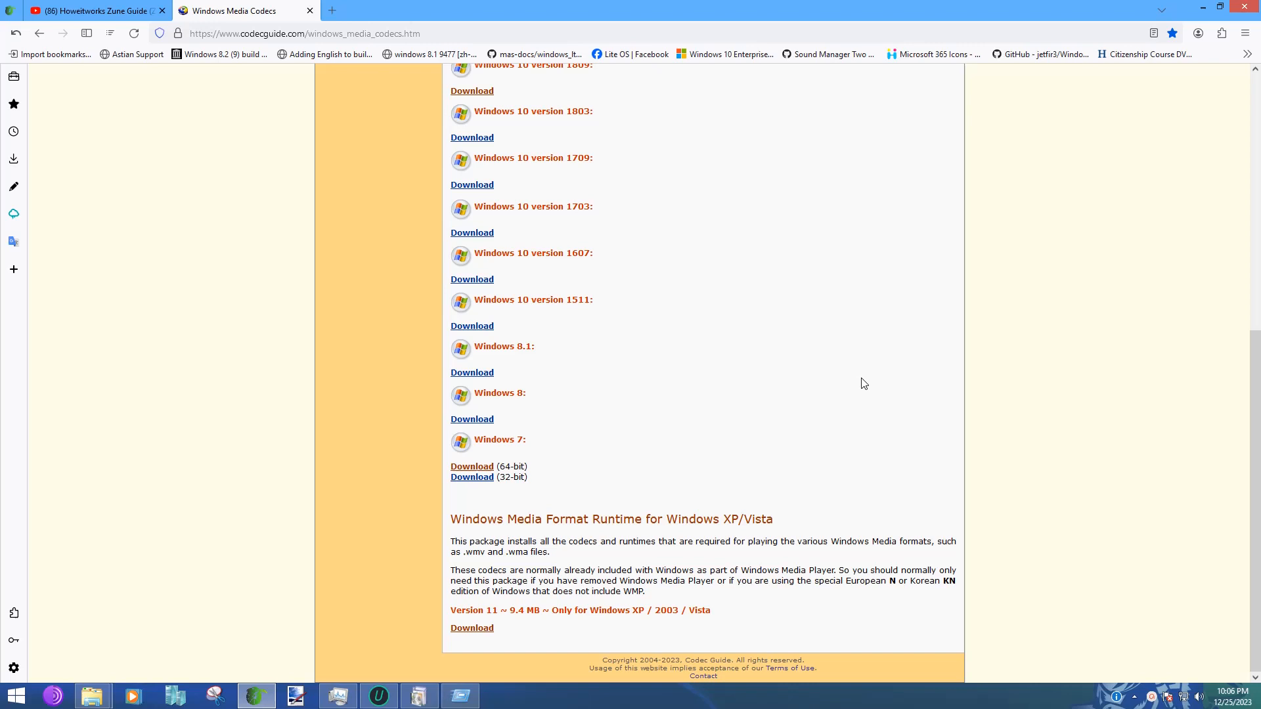
mouse_move(468, 622)
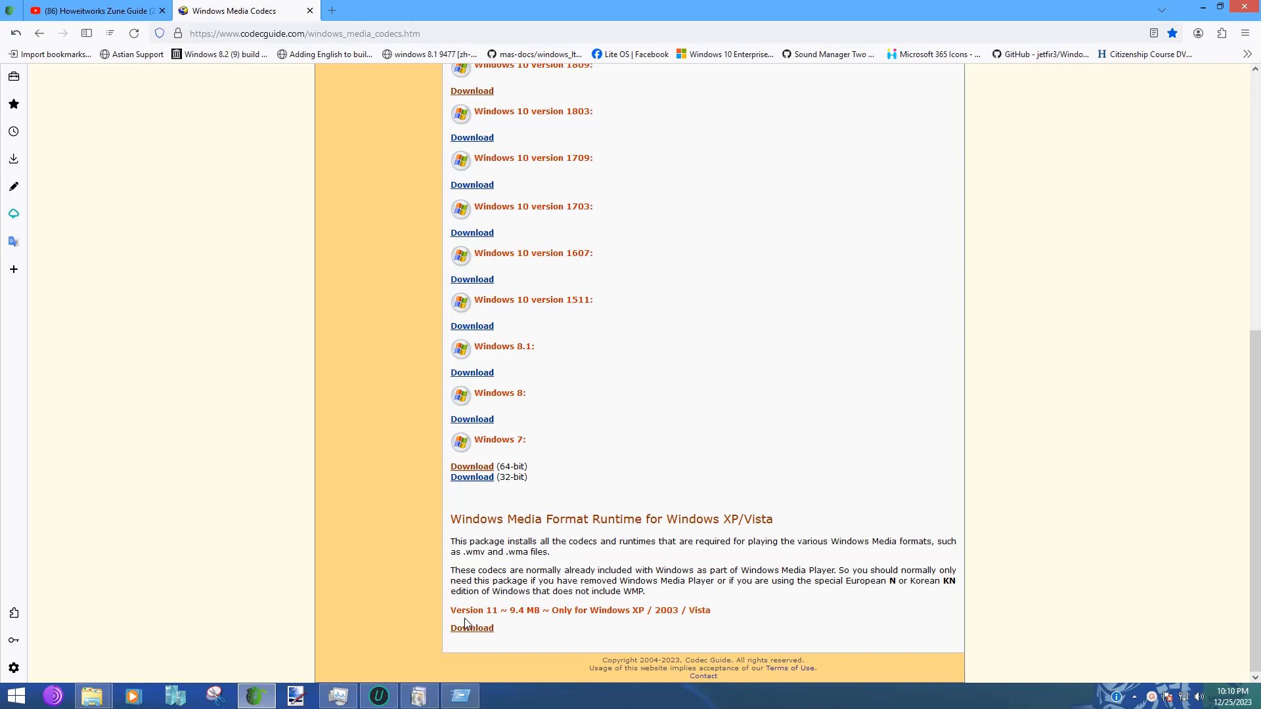
mouse_move(800, 162)
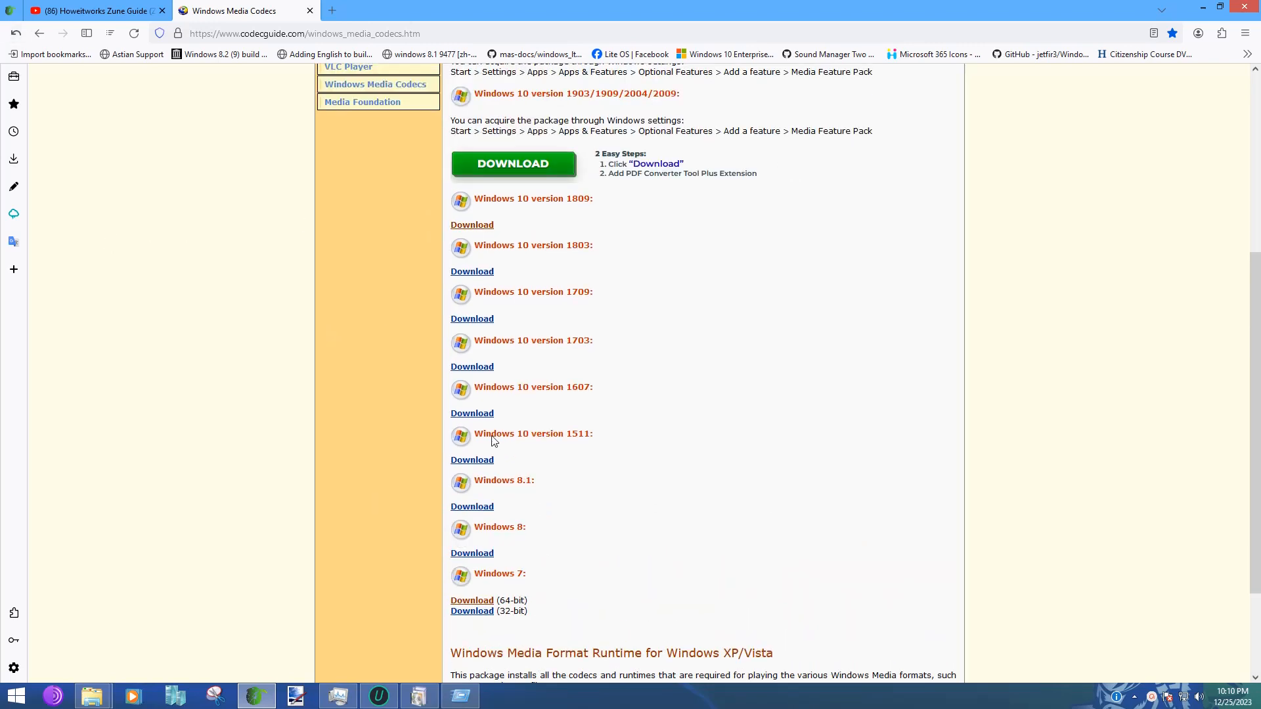
mouse_move(473, 302)
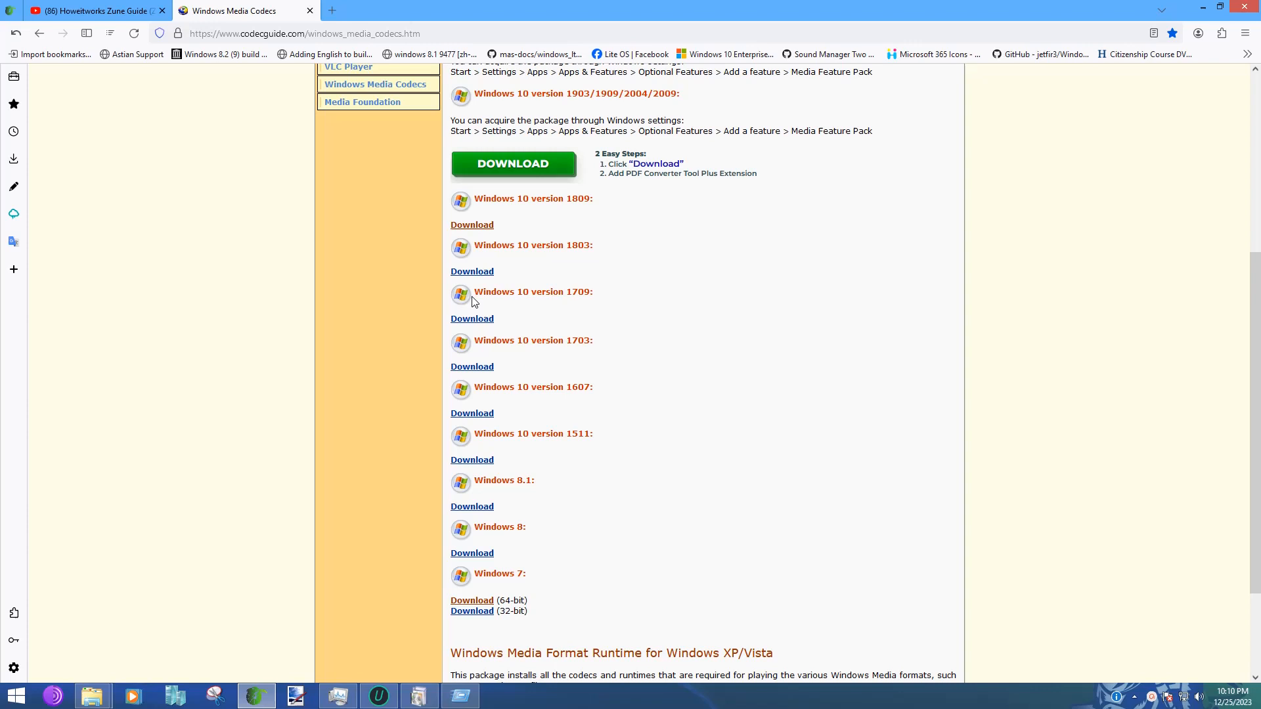
mouse_move(574, 436)
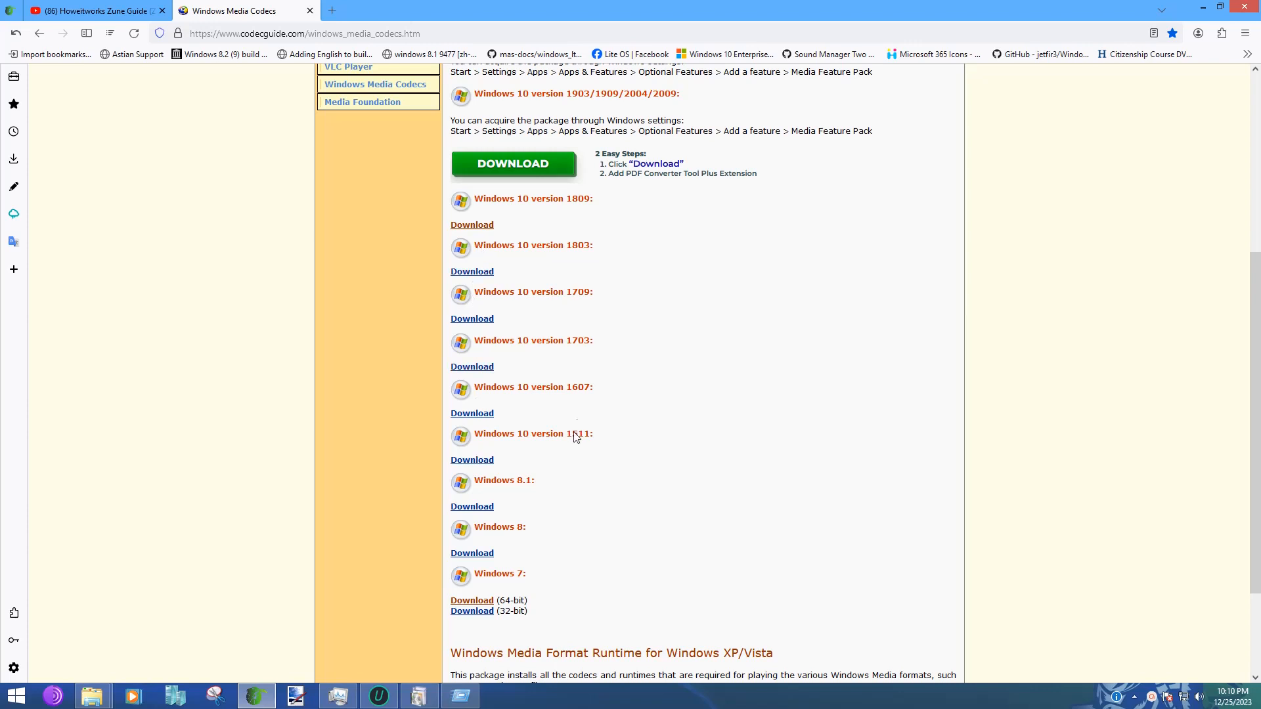
mouse_move(704, 417)
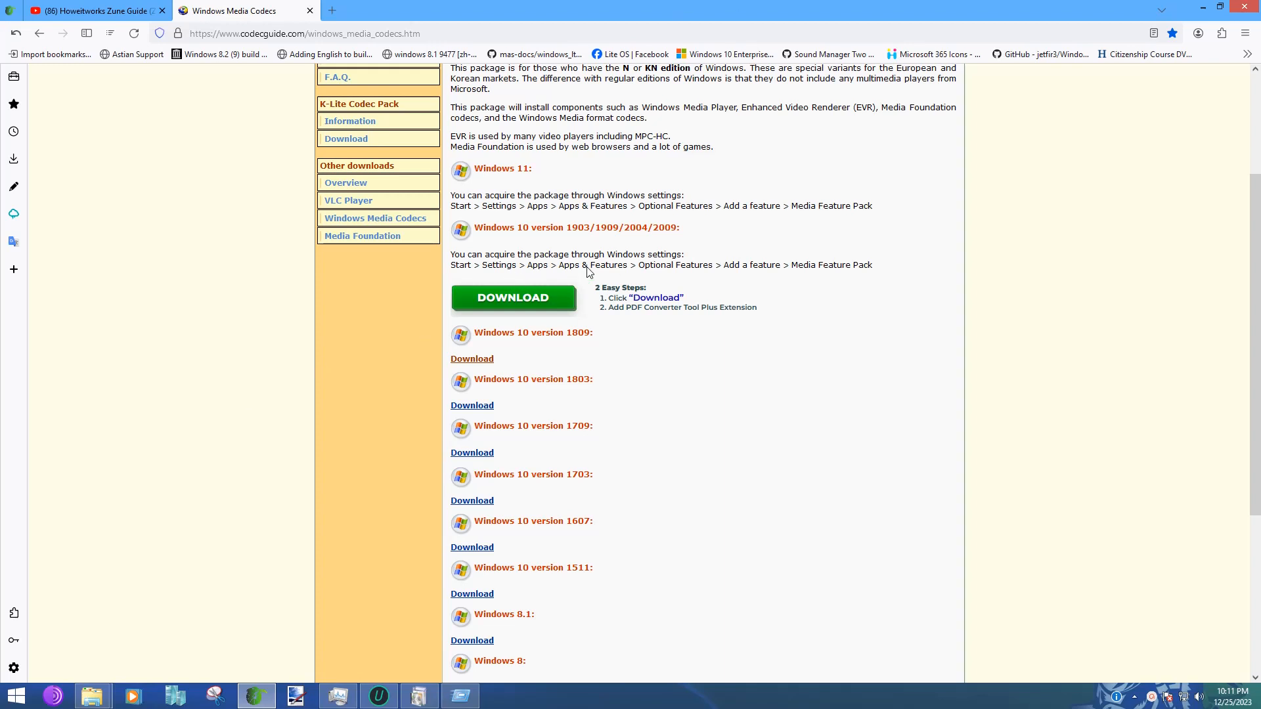
mouse_move(765, 277)
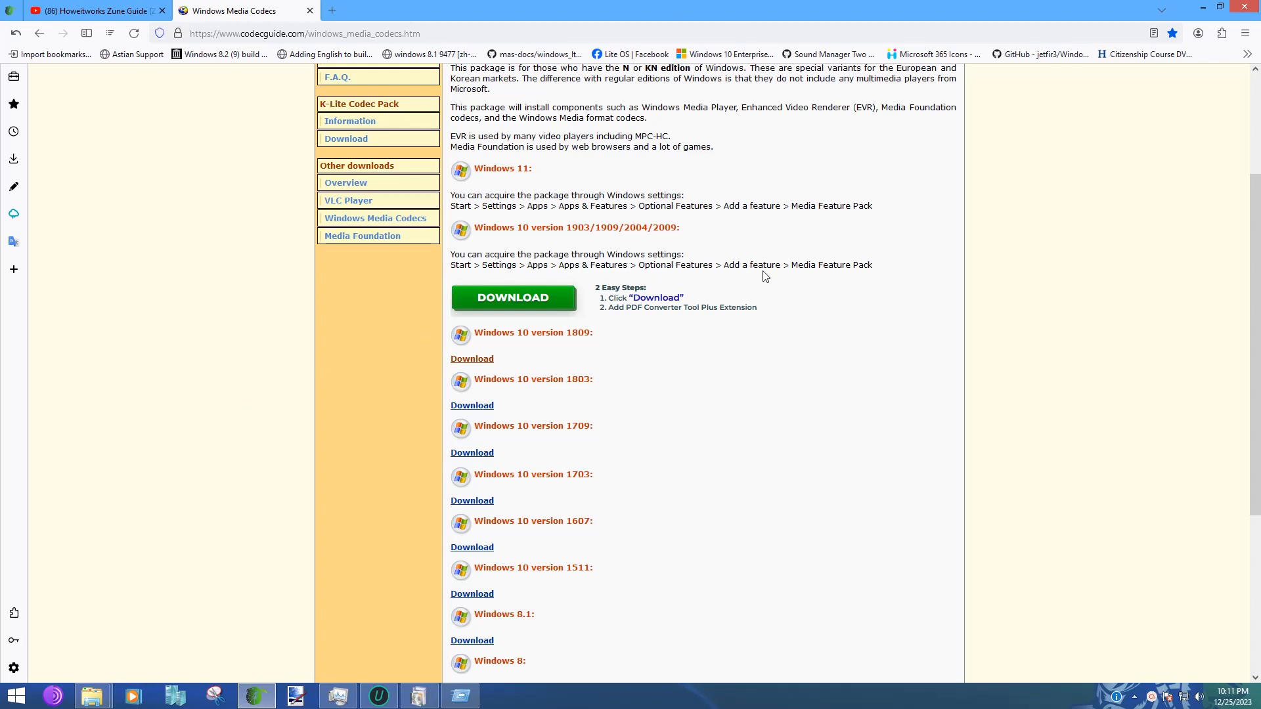
mouse_move(848, 271)
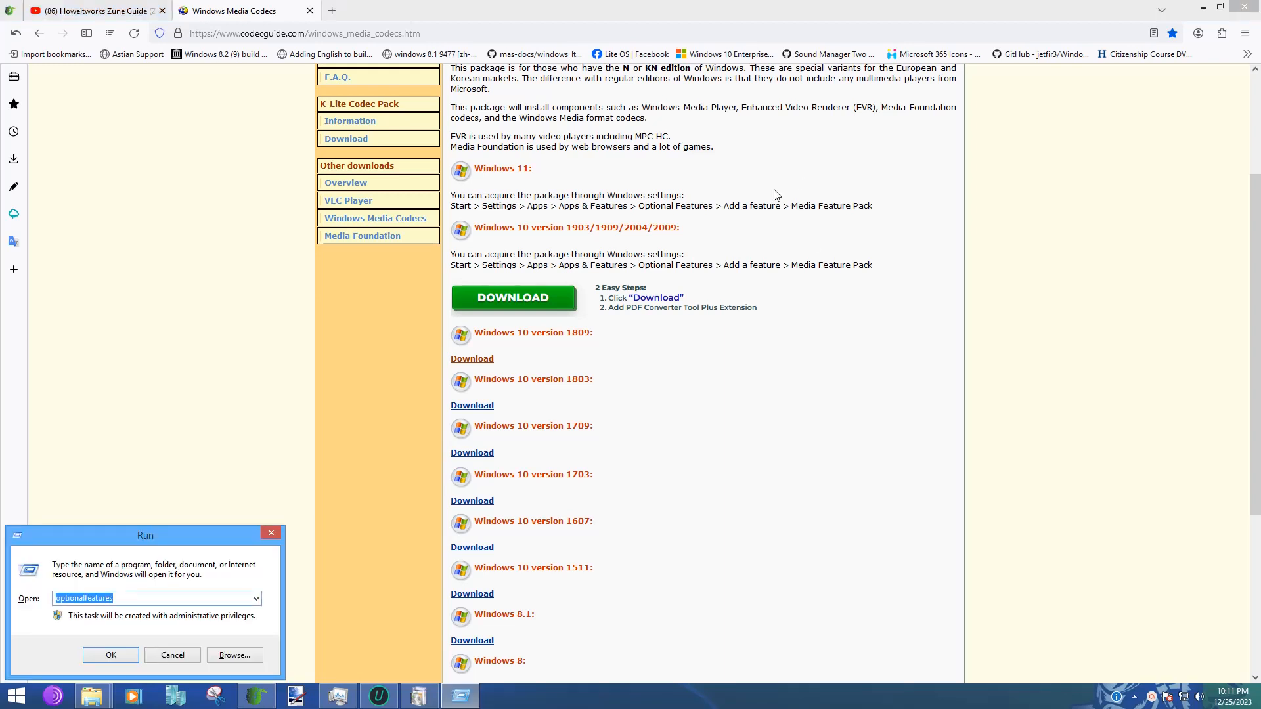
mouse_move(772, 220)
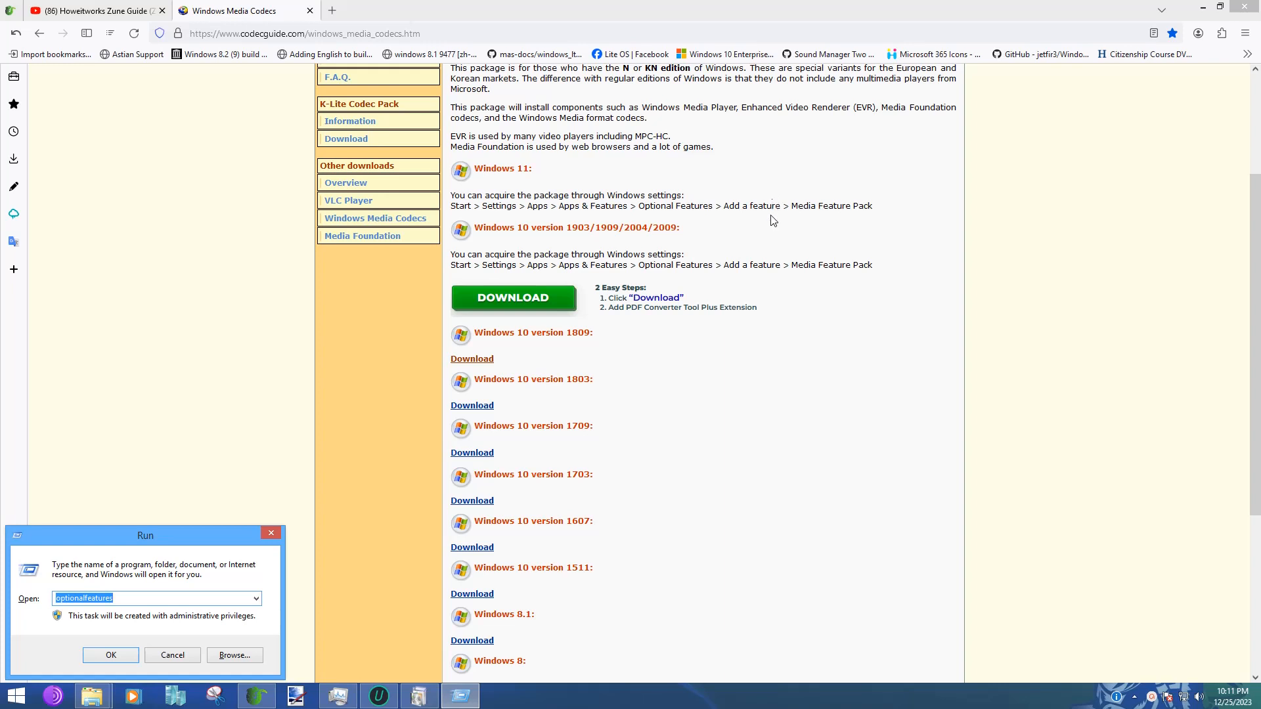
Submit the Run dialog with the optionalfeatures command to launch Windows Features.
left_click(156, 598)
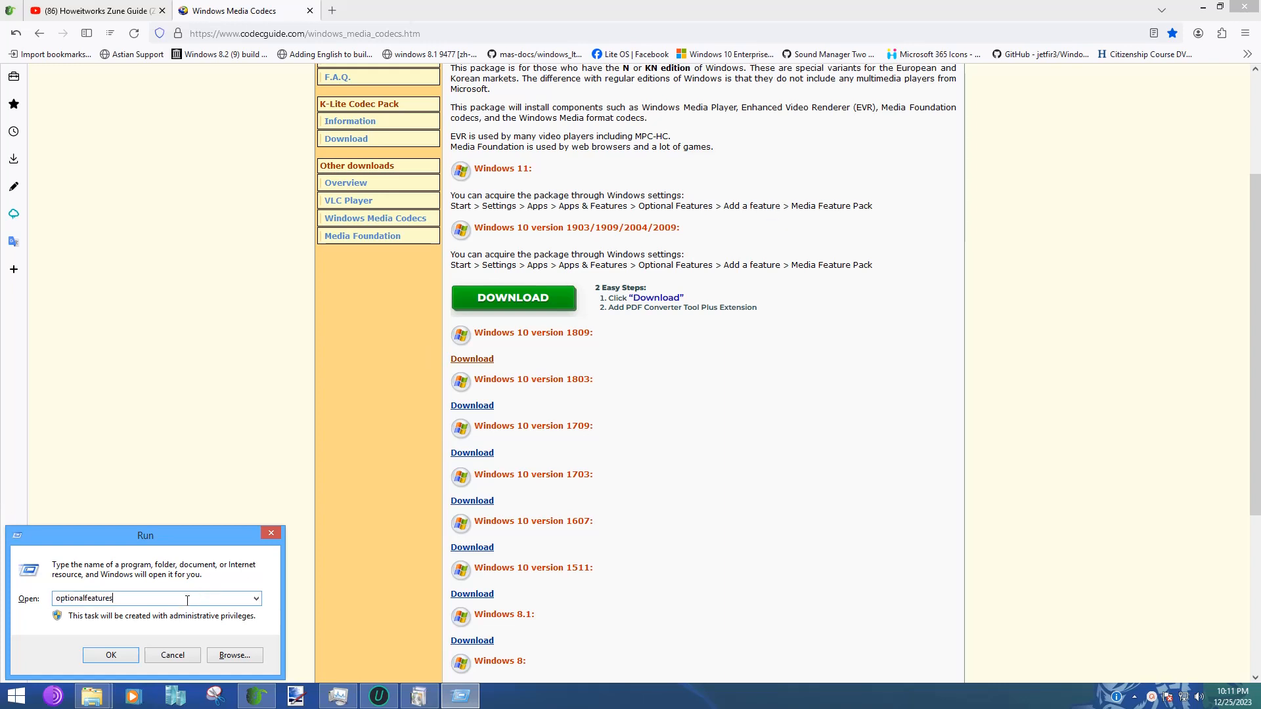
left_click(111, 654)
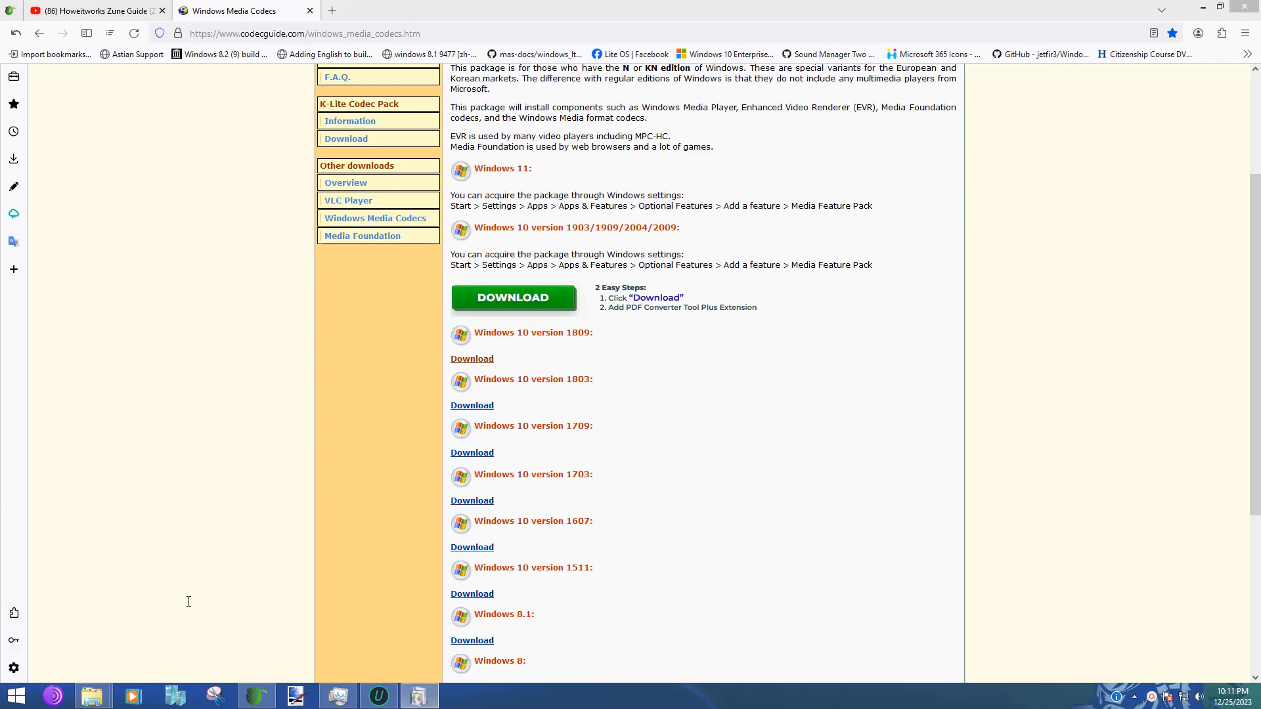
mouse_move(695, 536)
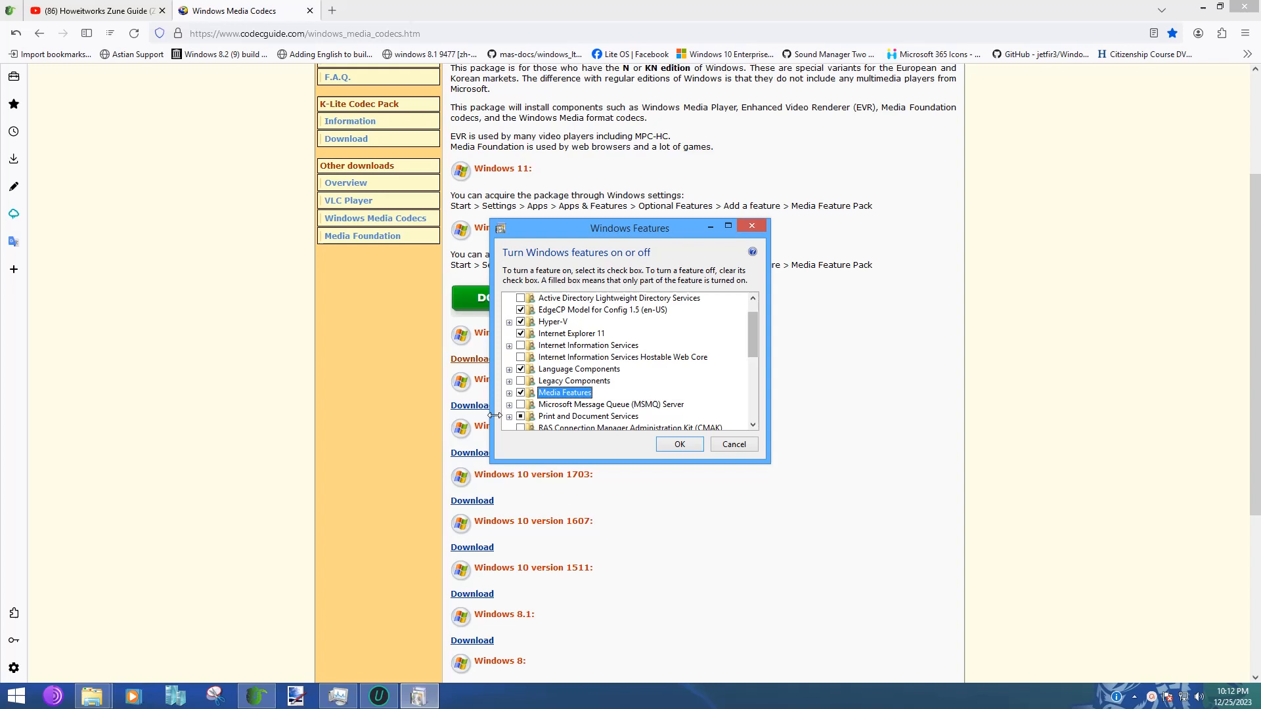
mouse_move(565, 393)
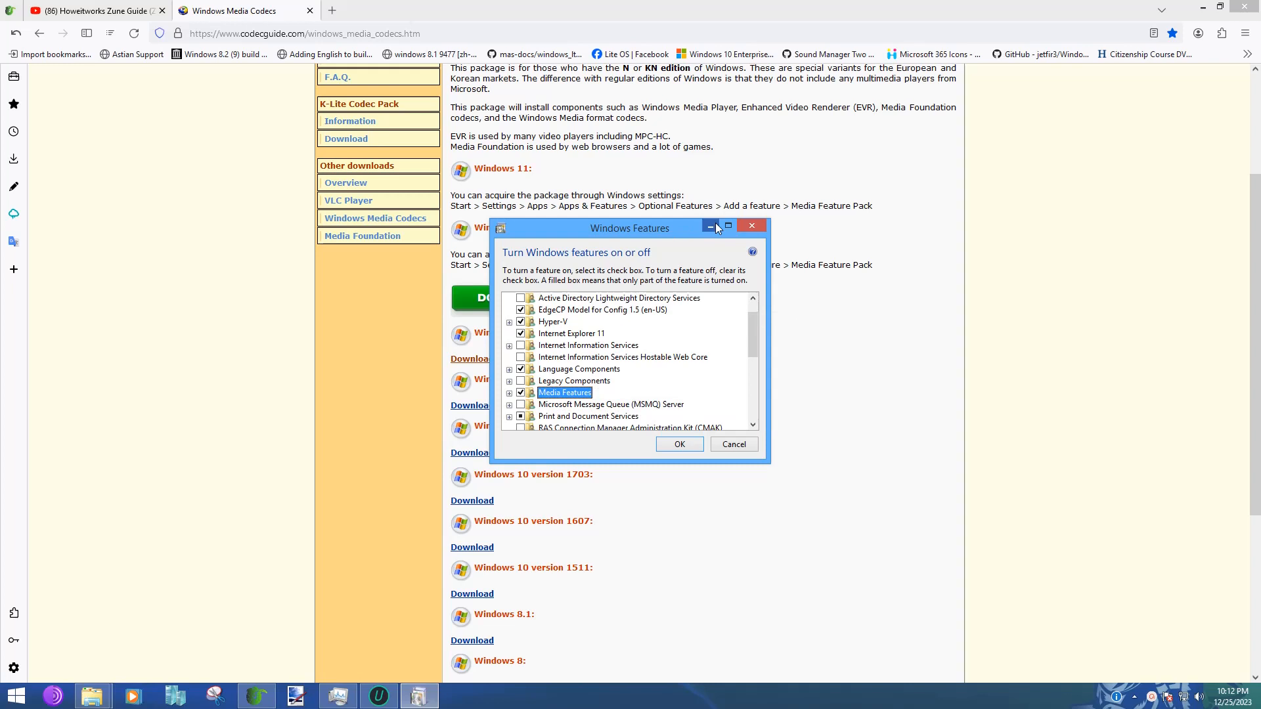
mouse_move(711, 226)
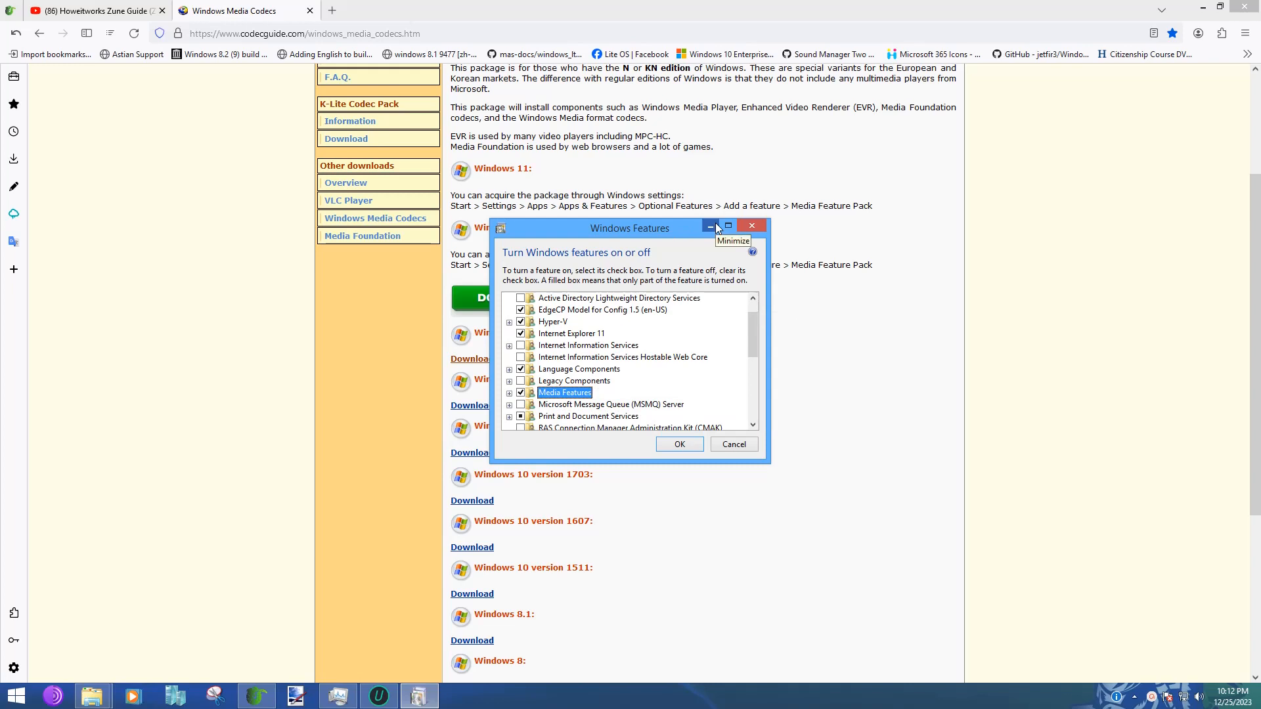
After confirming Media Features is checked, minimize the Windows Features window.
left_click(709, 224)
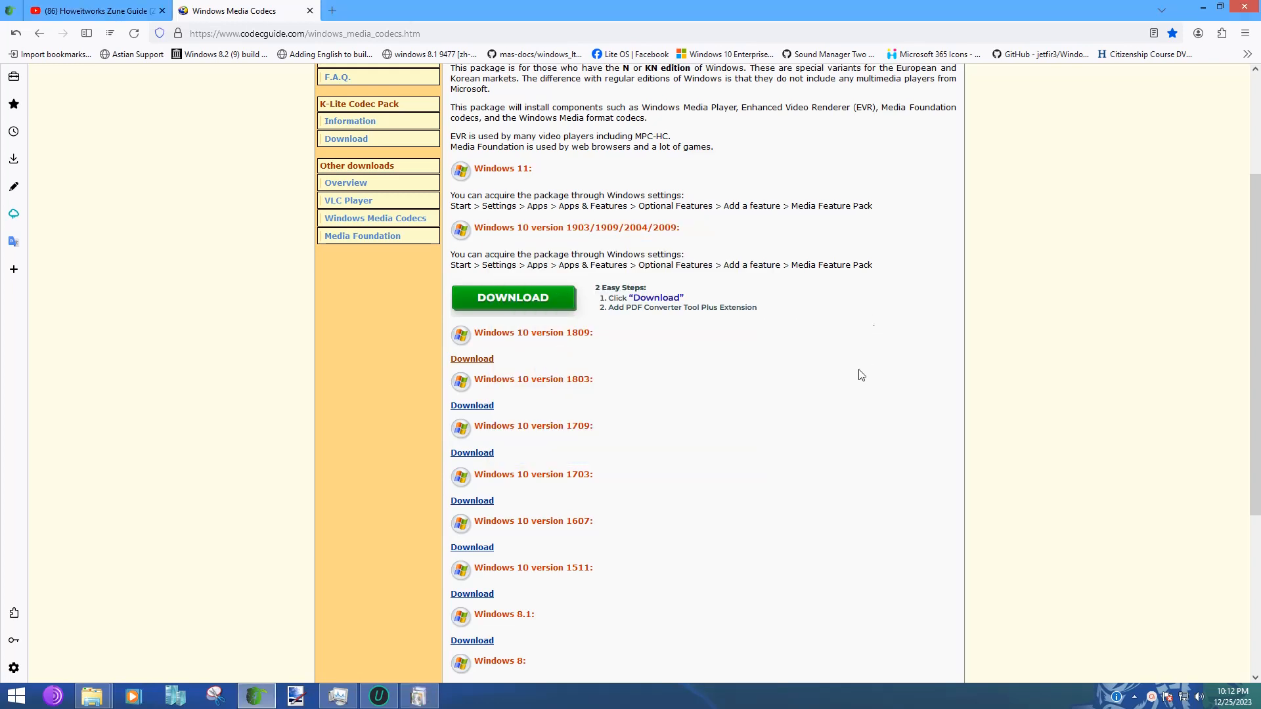